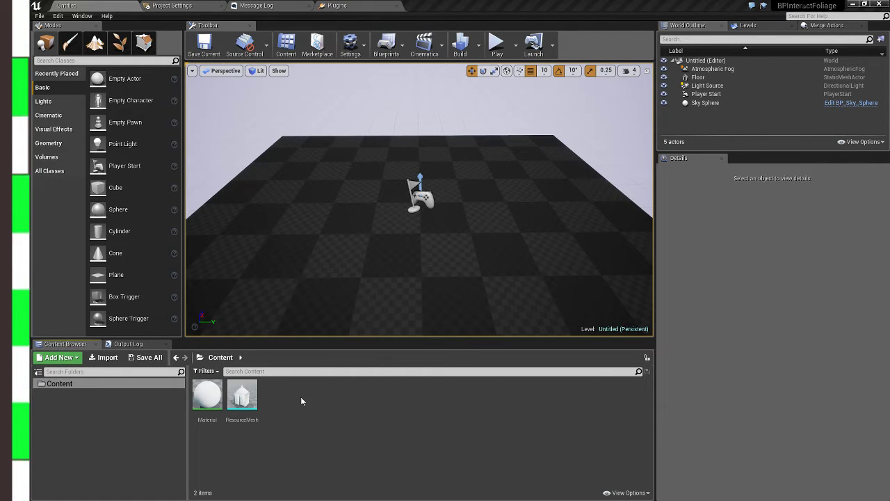
mouse_move(242, 395)
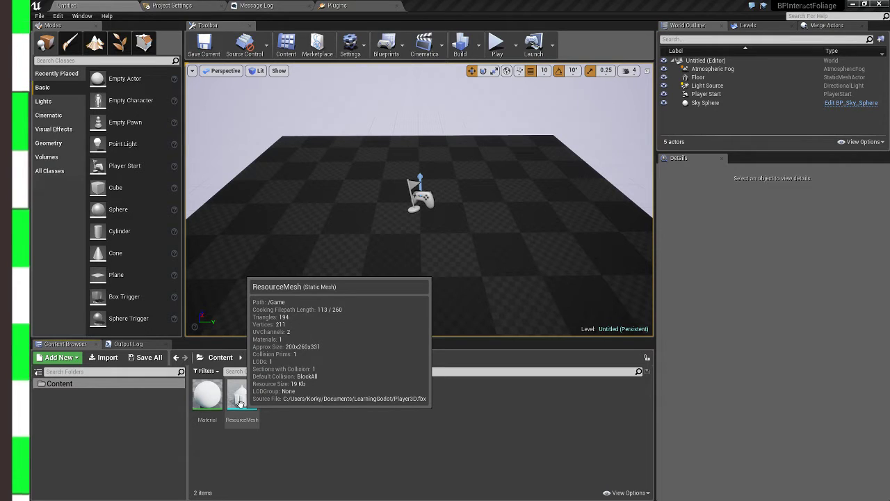
mouse_move(235, 392)
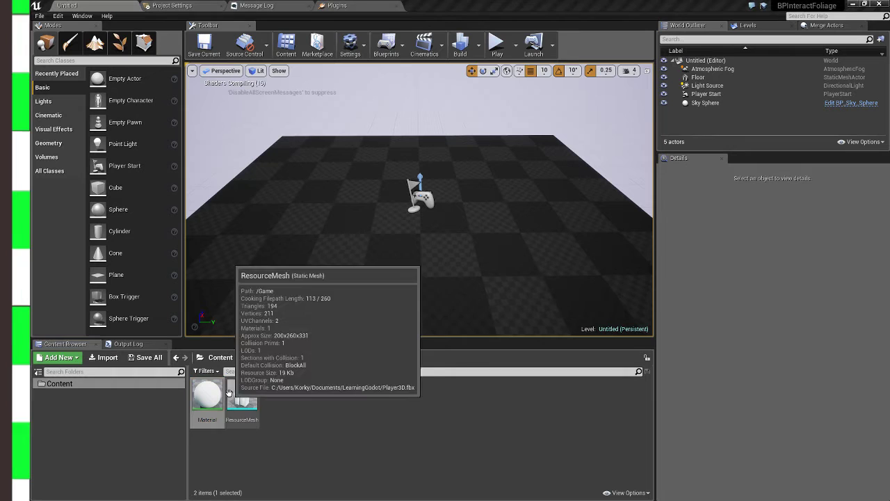
Create a new Actor blueprint named BP_Resource next to the resource mesh and material.
click(207, 396)
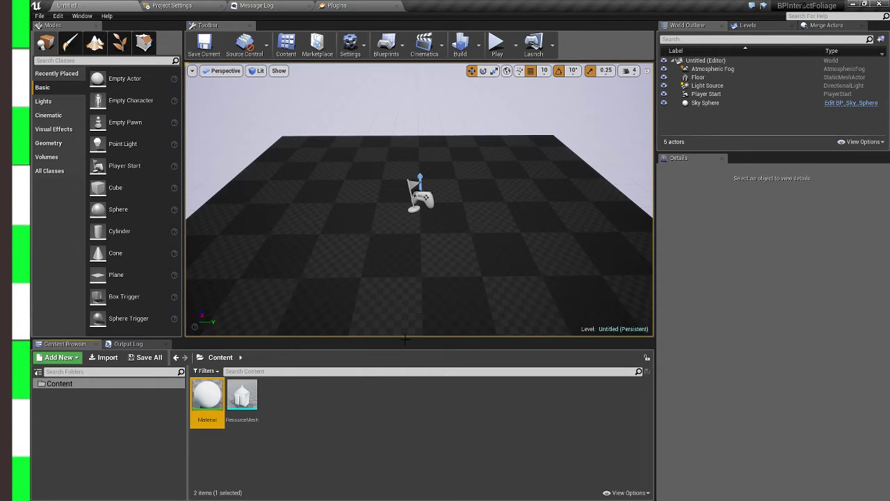
click(242, 395)
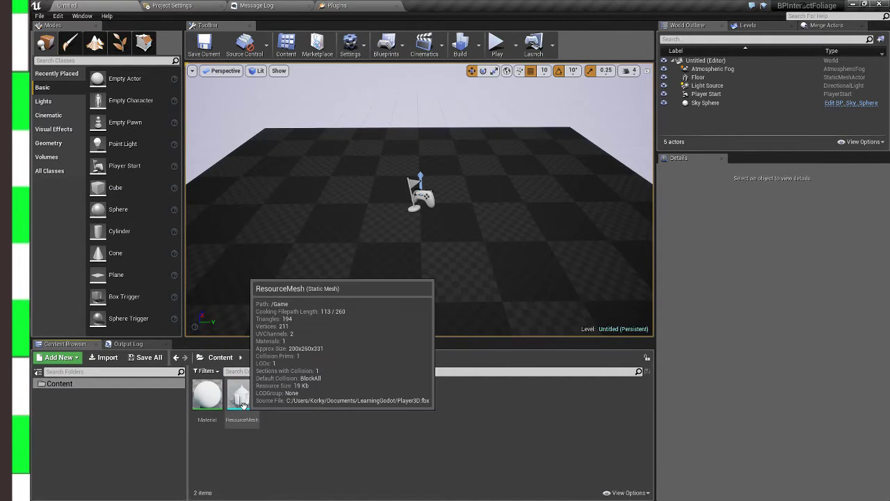
mouse_move(292, 406)
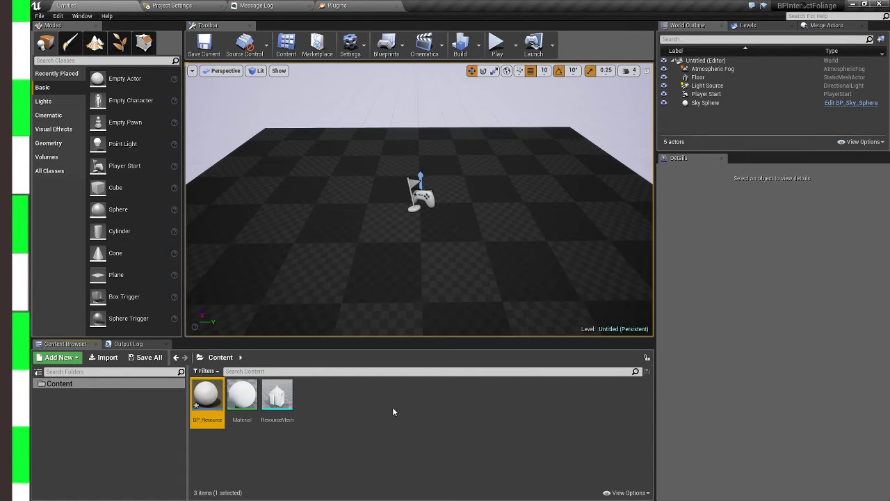
mouse_move(242, 395)
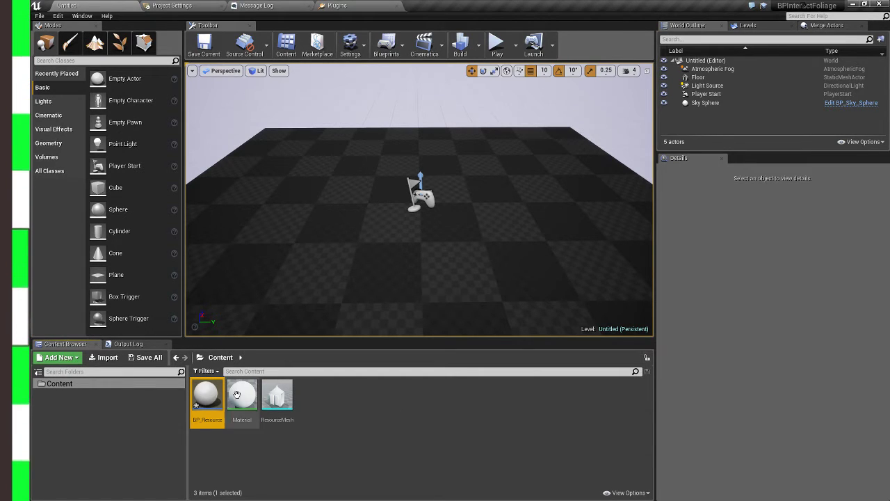
Add a custom event named Interacted to BP_Resource's event graph.
double_click(207, 394)
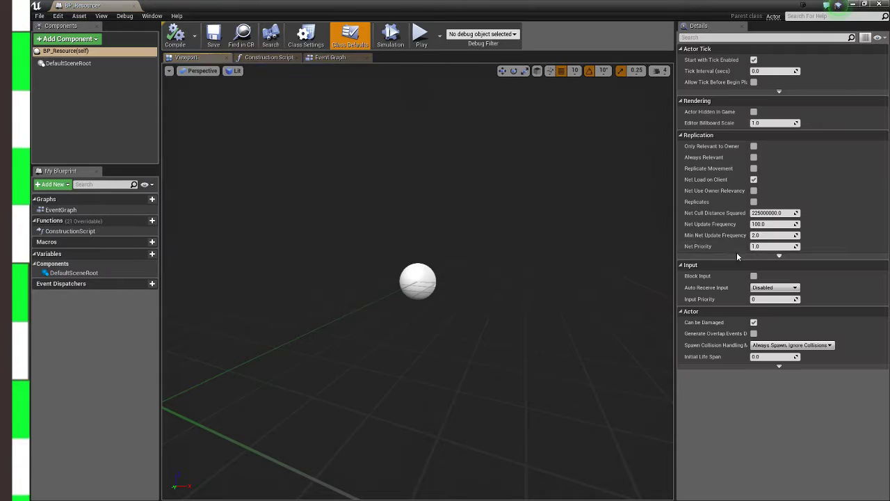
click(335, 57)
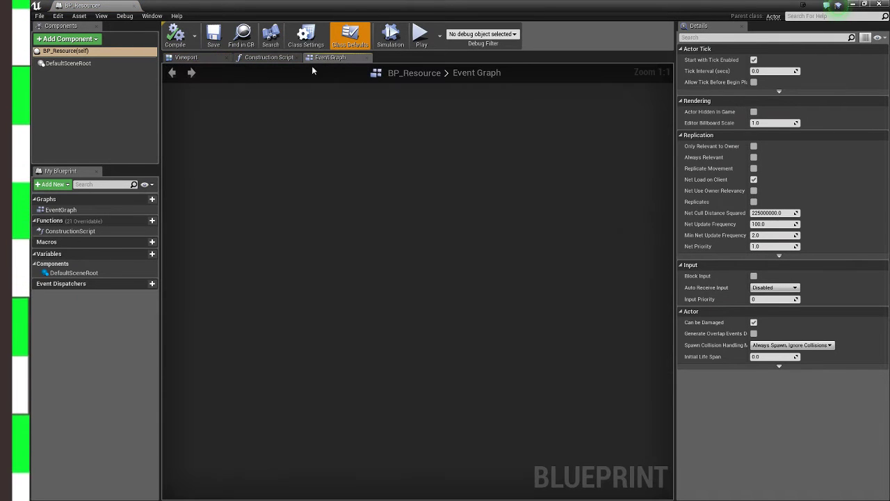
click(152, 15)
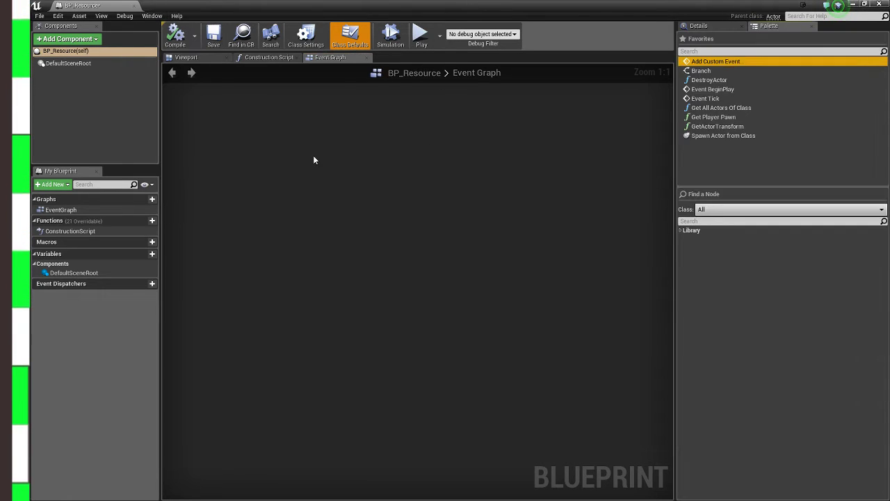
click(717, 61)
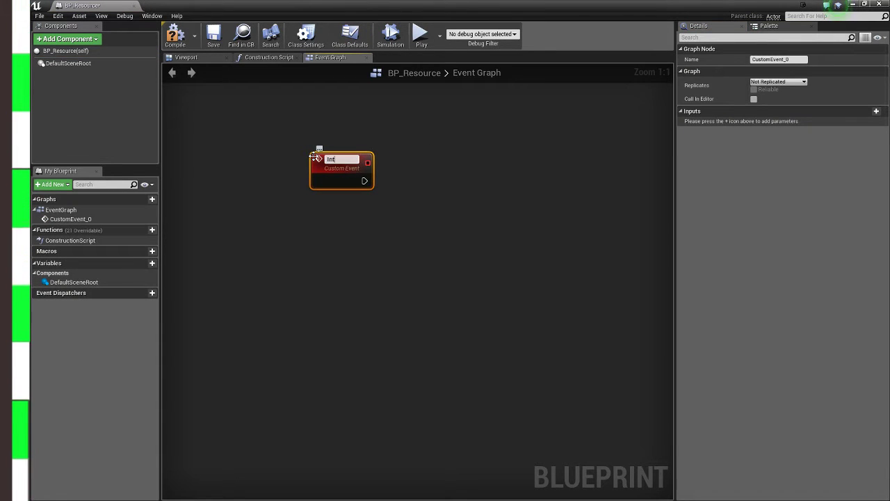
text(Interacted)
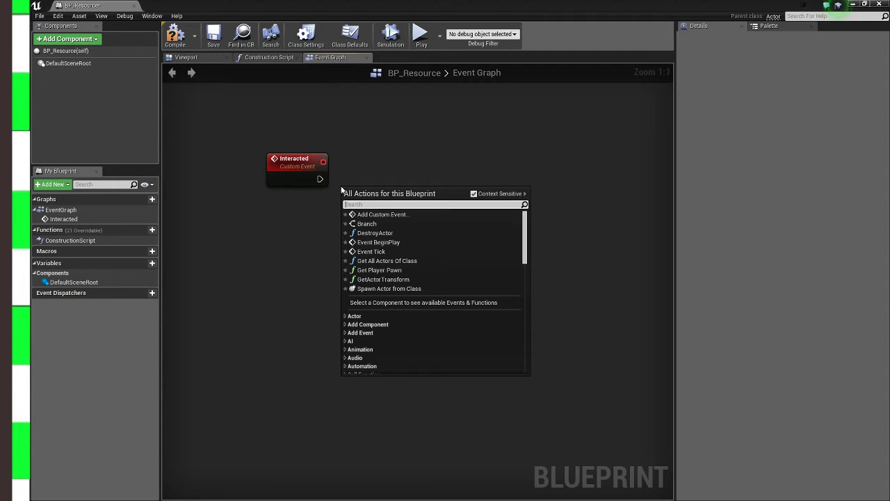
Wire a Print String node after Interacted with the message 'Yay I was'.
text(print)
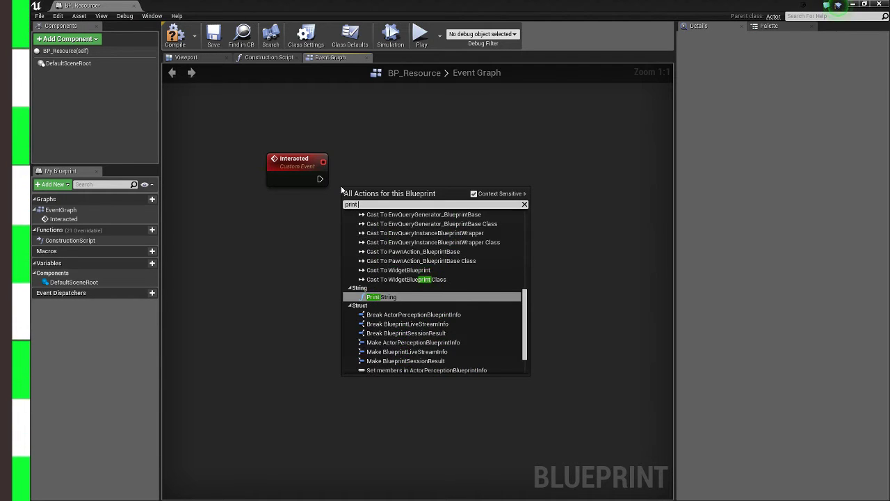
click(373, 296)
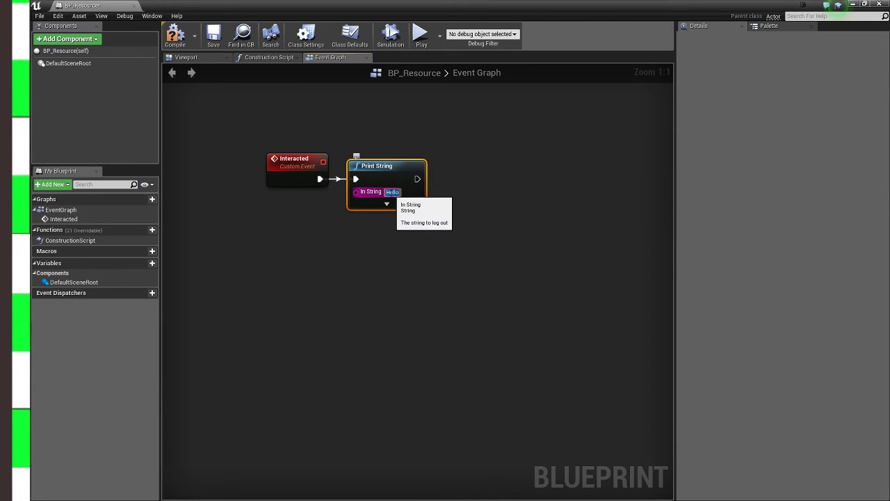
text(Yay I was interacted with)
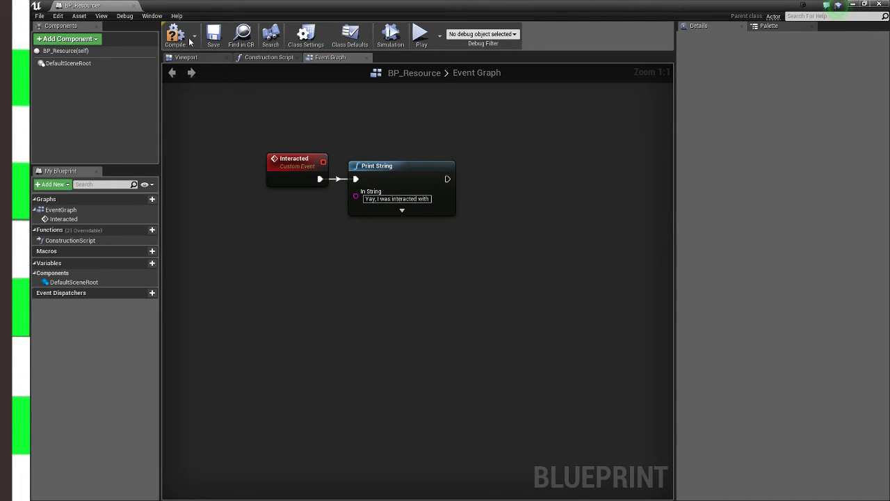
Add a Static Mesh component as BP_Resource's root showing ResourceMesh and compile.
click(186, 57)
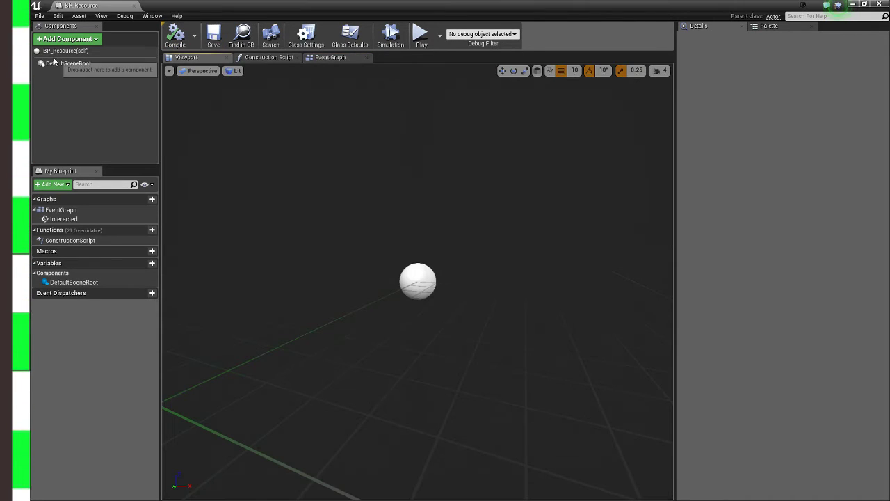
click(66, 39)
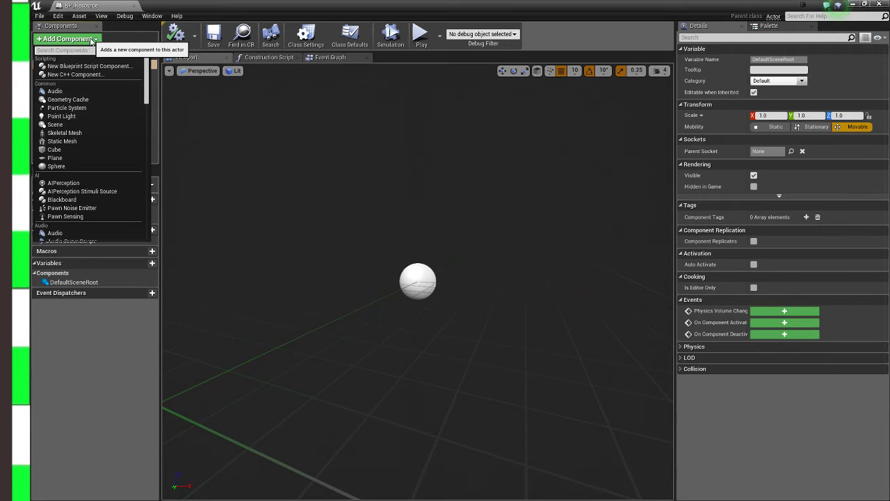
click(62, 141)
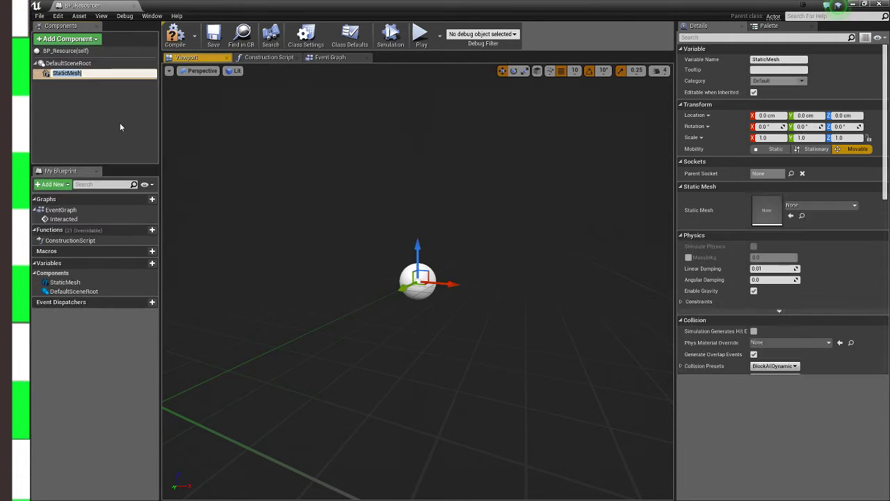
click(67, 73)
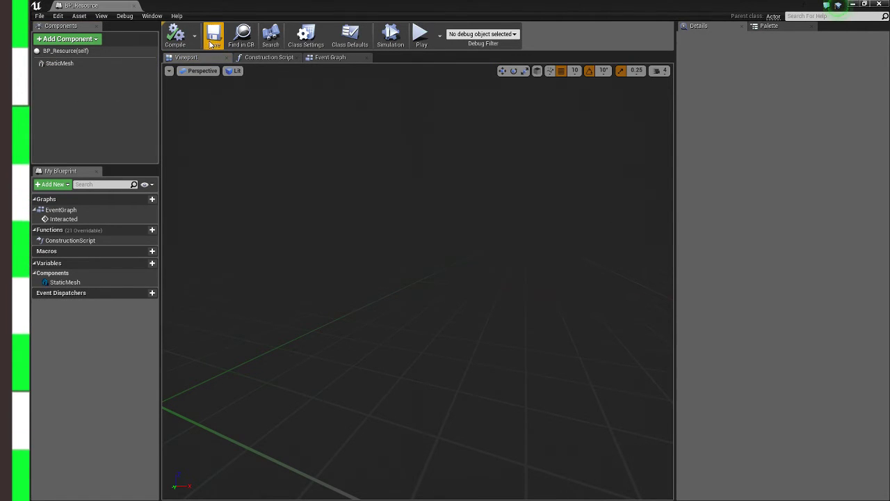
click(58, 62)
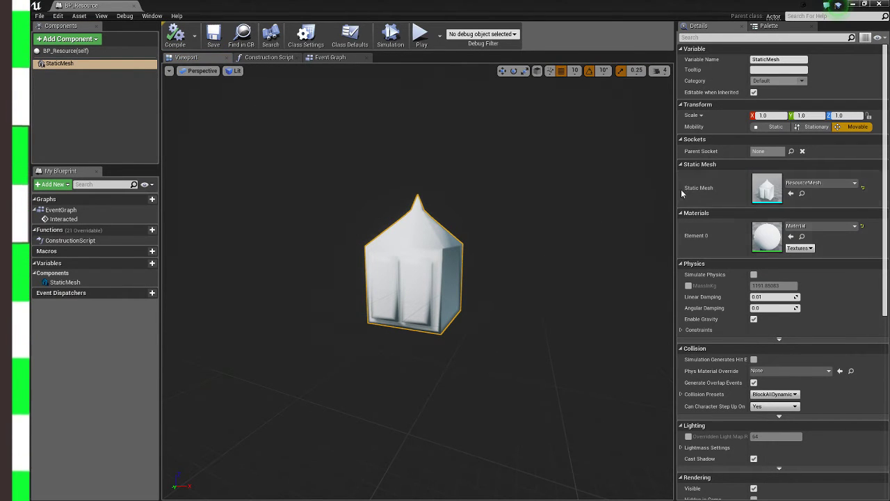
scroll(down, 3)
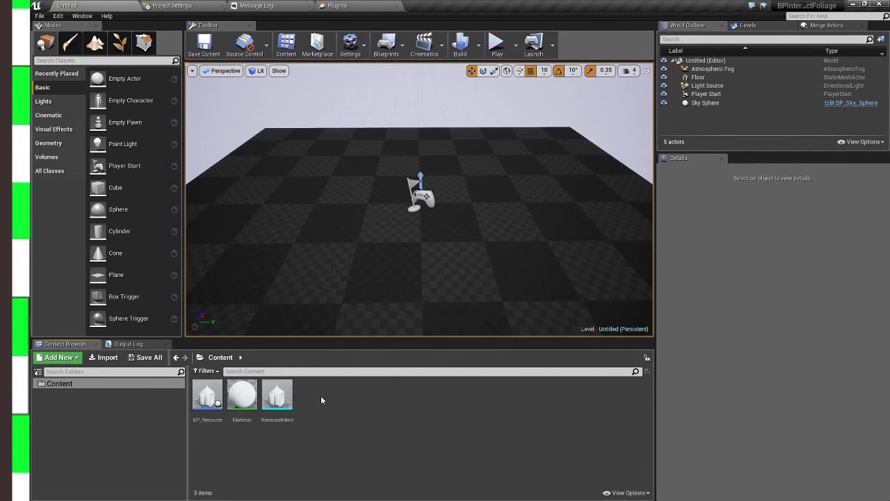
Create blueprint BP_Collector with DefaultPawn as its parent class.
click(57, 356)
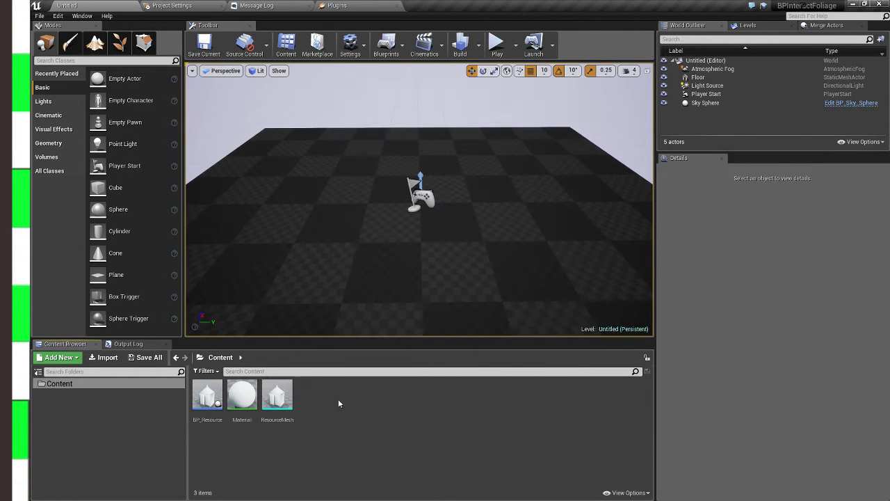
click(58, 356)
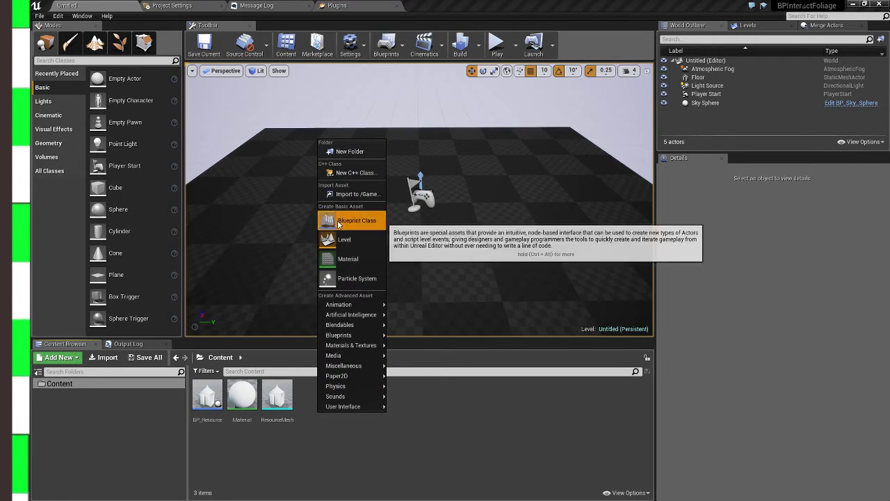
click(350, 219)
text(BP_)
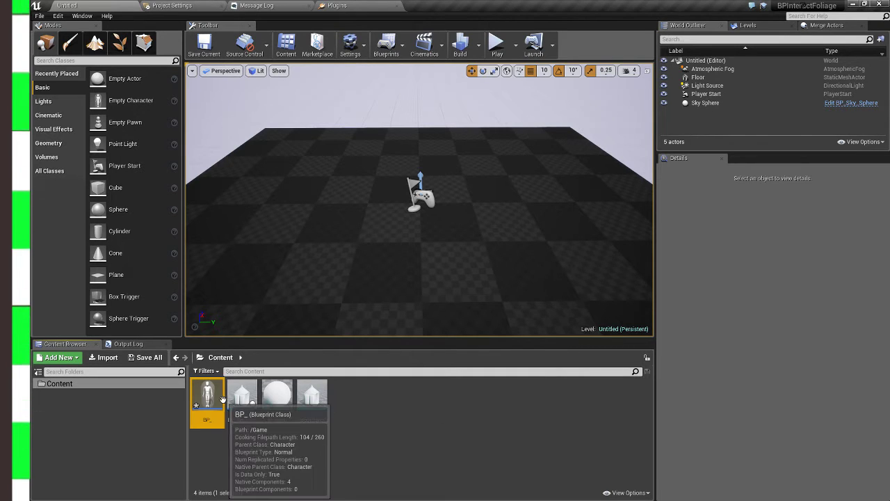
click(59, 357)
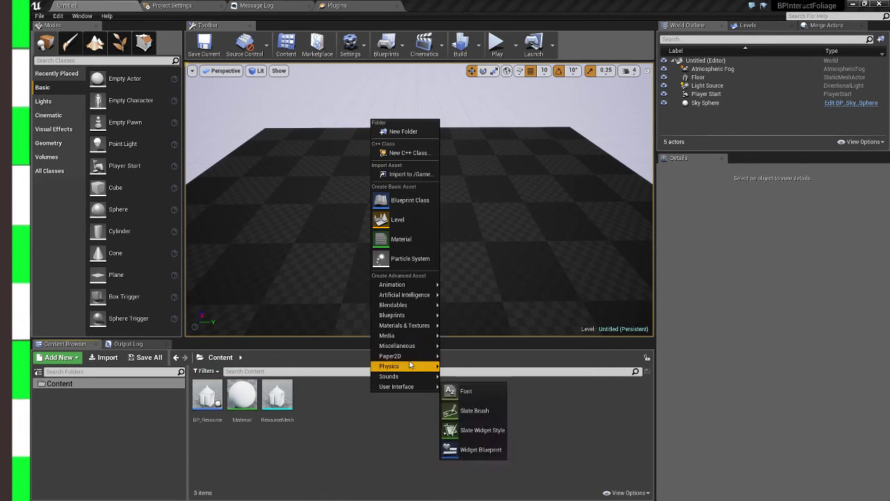
click(409, 200)
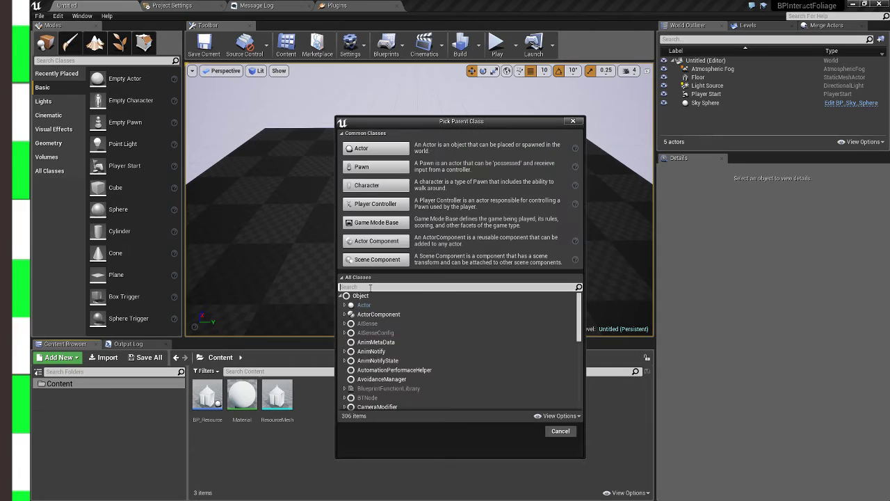
text(Defa)
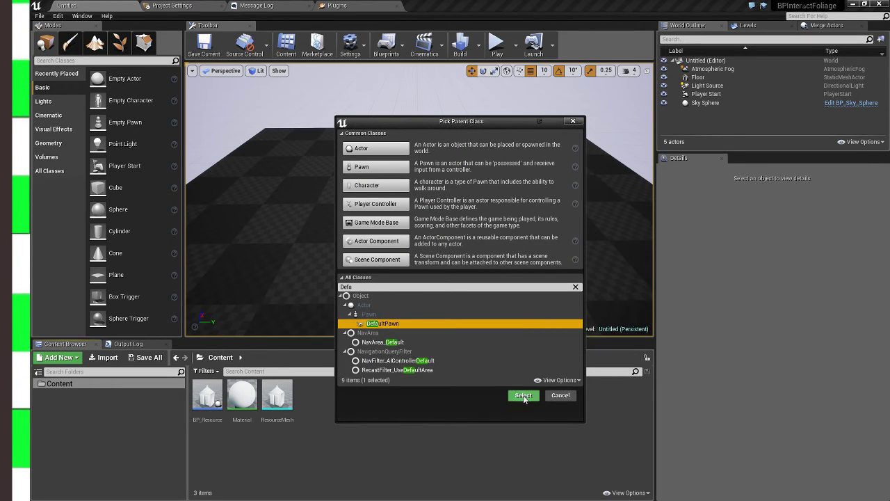
click(522, 395)
text(BP_Collector)
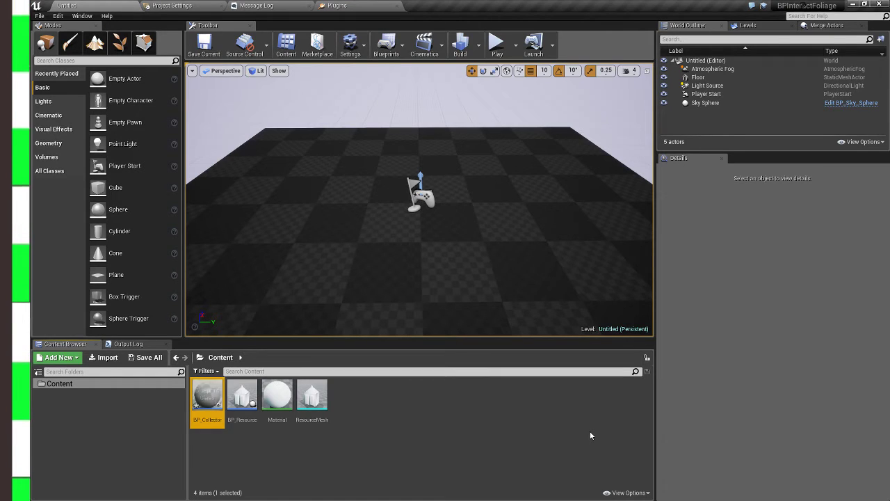
Add a Left Mouse Button event and GetActorLocation feeding a vector + vector node in BP_Collector.
double_click(207, 395)
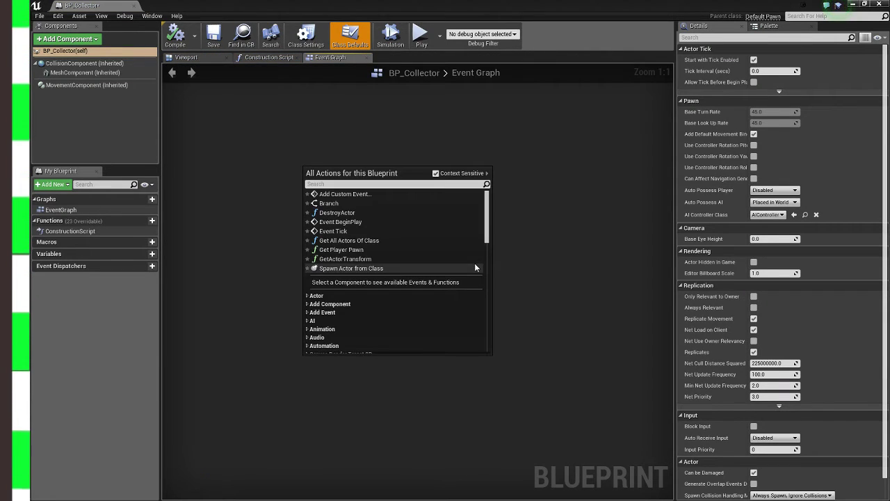
text(left)
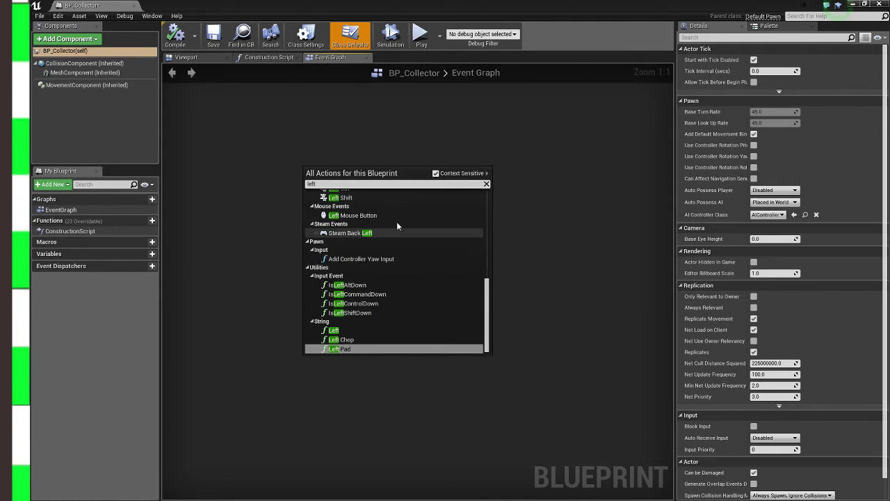
click(351, 214)
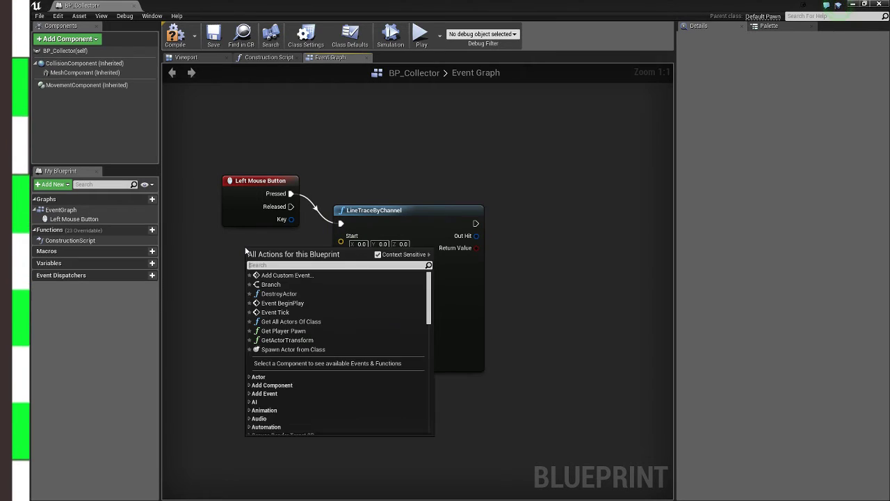
text(get actor)
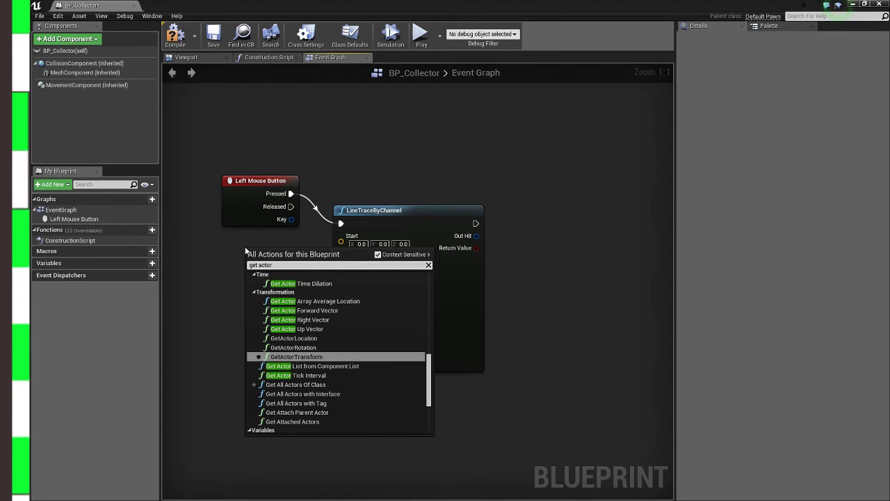
mouse_move(292, 338)
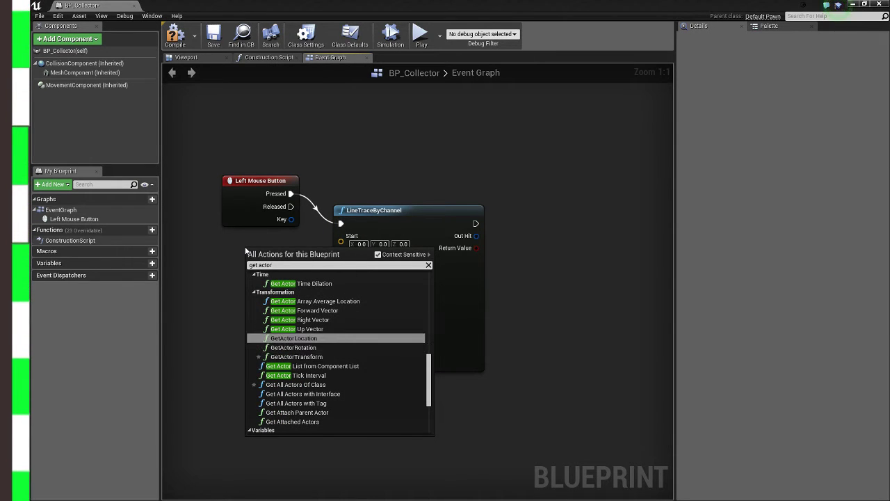
click(295, 338)
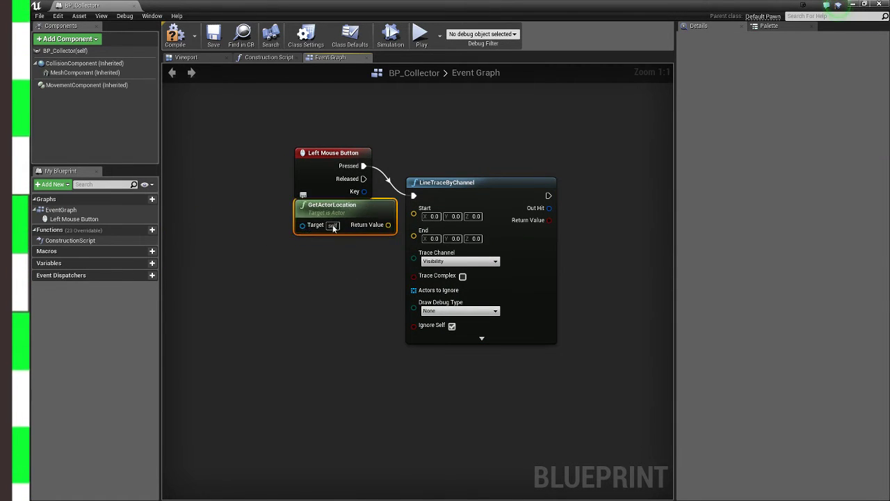
drag(345, 216, 220, 215)
text(+)
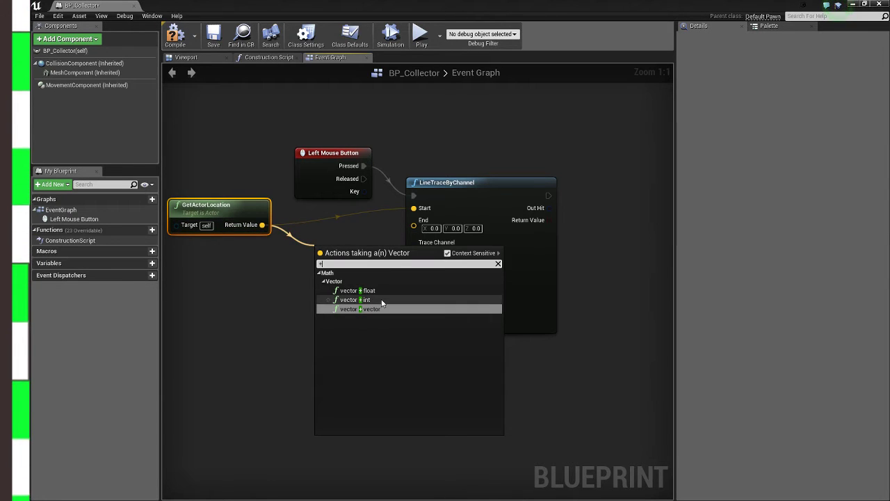
click(351, 309)
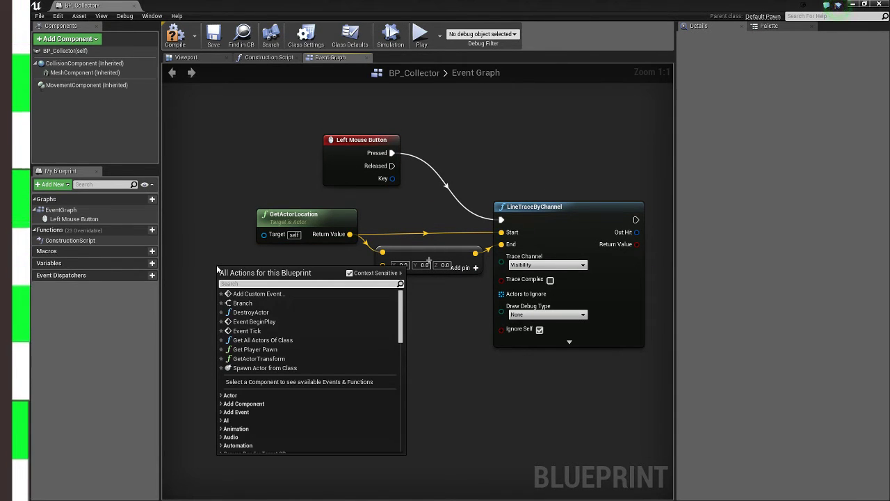
Compute the trace end as camera rotation's forward vector times 1500 added to the location.
text(get actor)
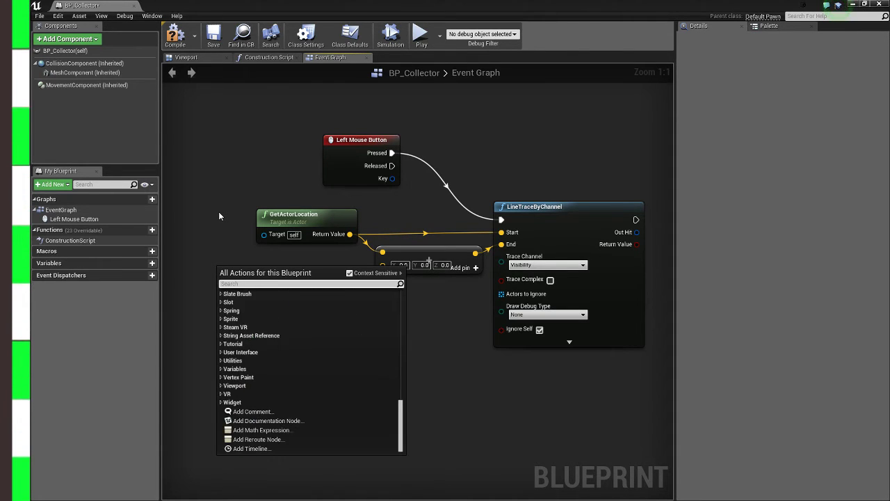
text(Get)
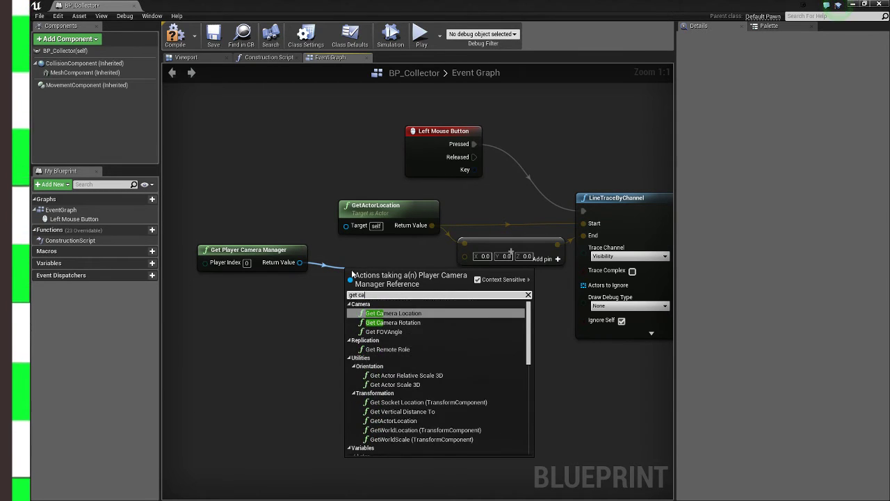
click(381, 323)
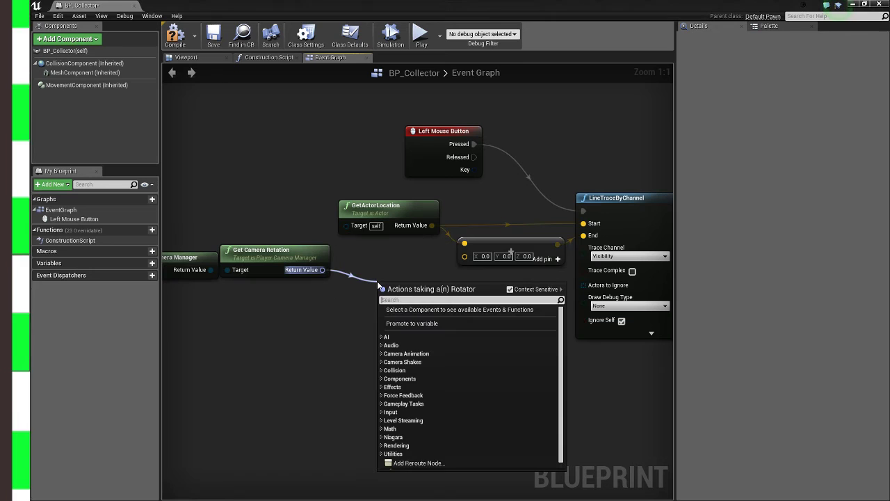
text(get fo)
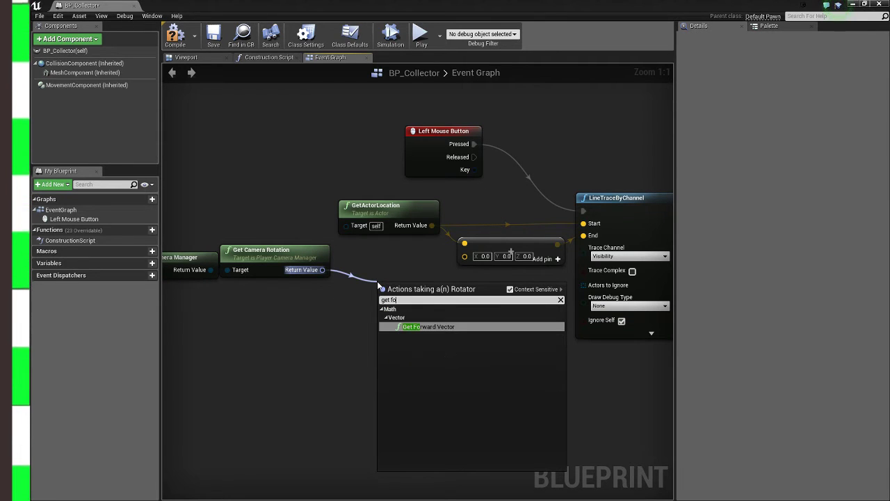
click(409, 326)
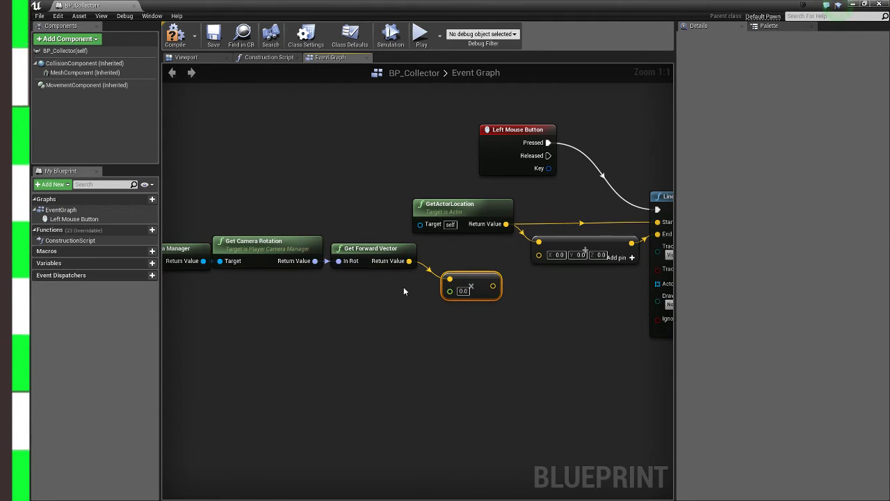
text(1500)
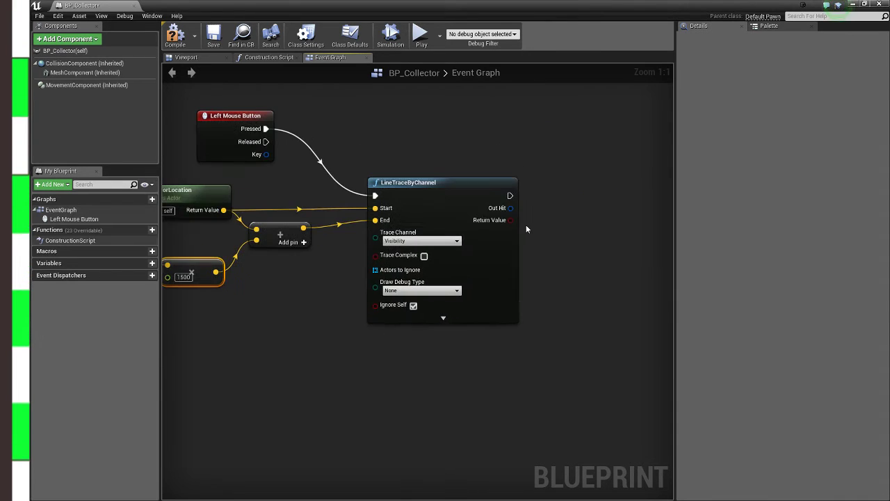
Break the hit result, cast the hit component to an instanced mesh, get its transform and spawn BP_Resource.
drag(509, 194, 540, 212)
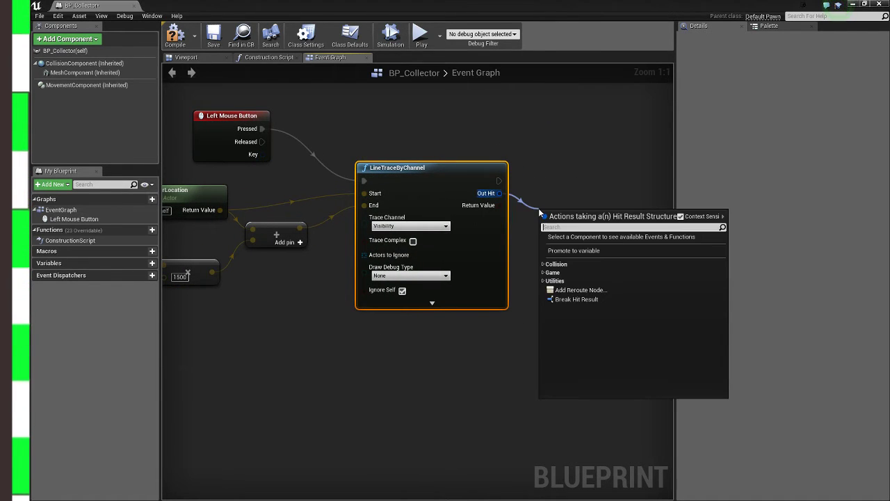
click(576, 299)
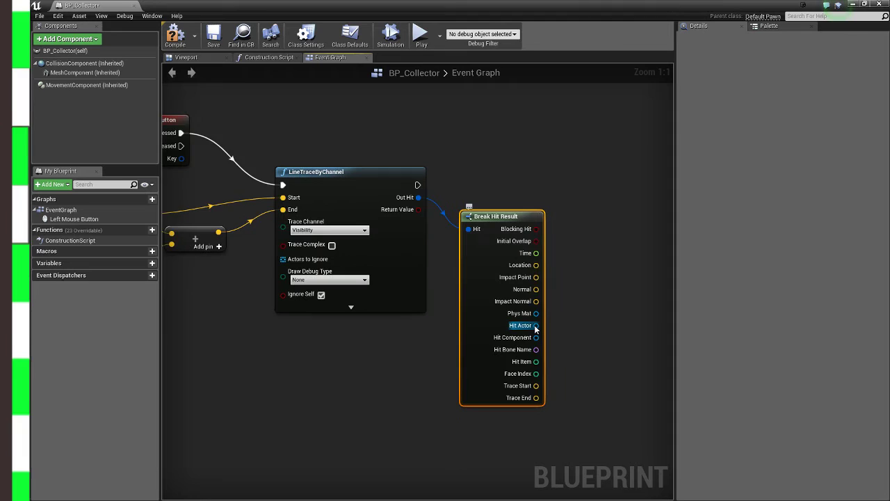
drag(537, 325, 598, 252)
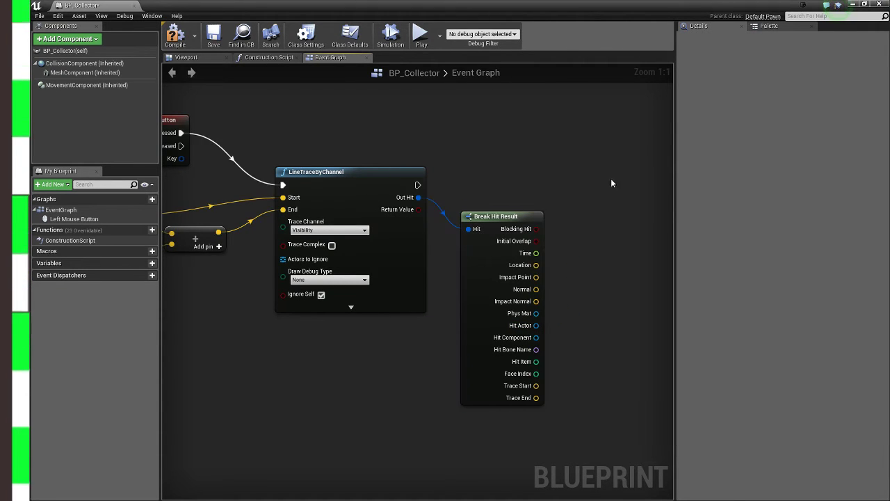
drag(536, 338, 587, 256)
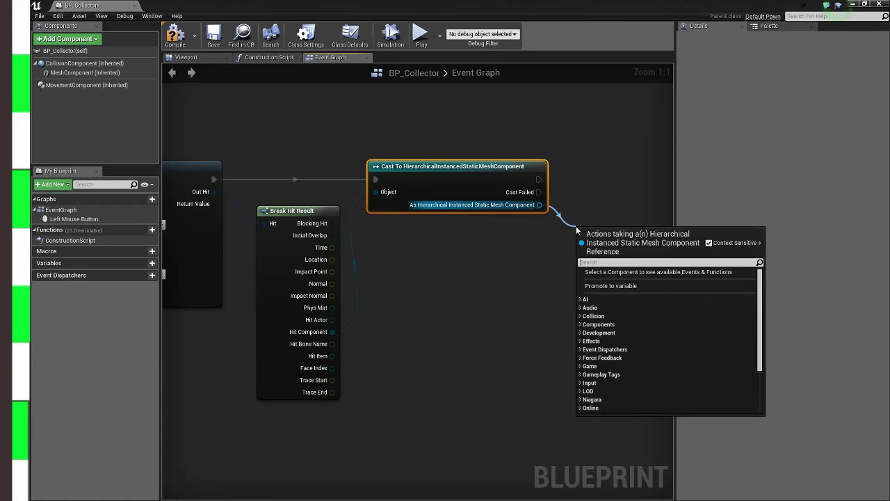
text(get)
text(spawn ac)
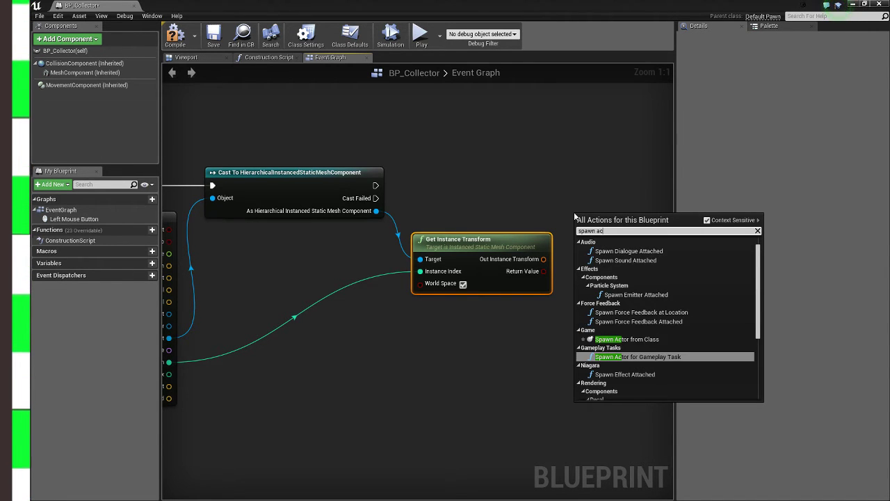
click(626, 339)
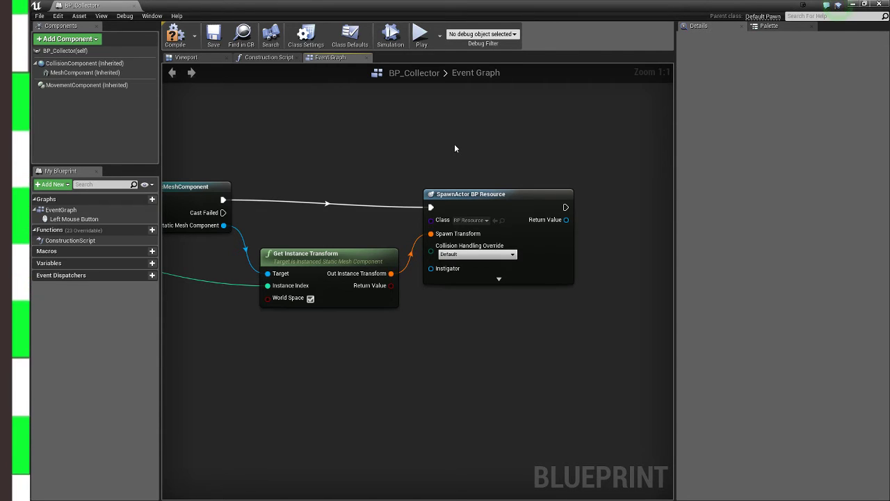
Tidy the graph wiring, rerouting the instance index wire below the nodes.
click(495, 194)
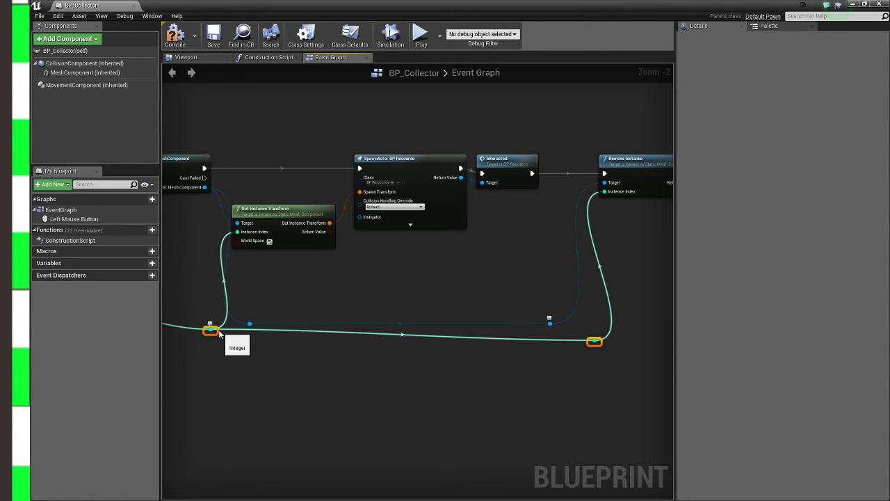
drag(212, 331, 571, 336)
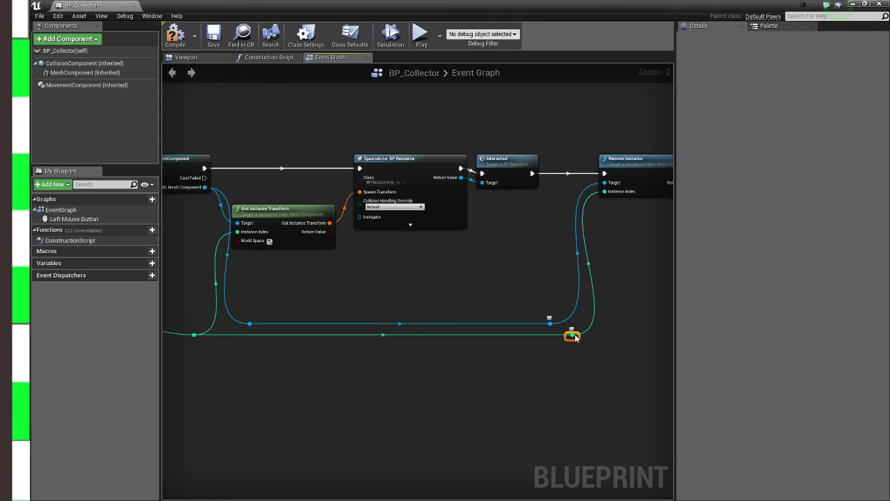
scroll(down, 3)
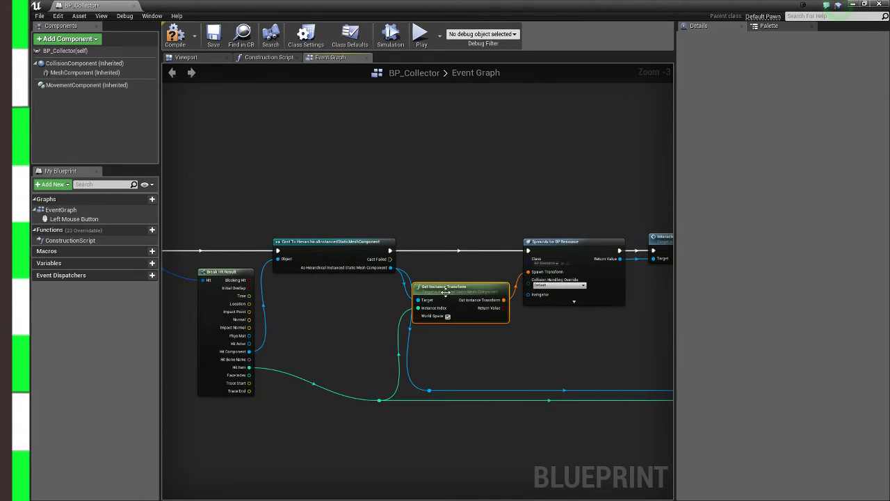
scroll(down, 3)
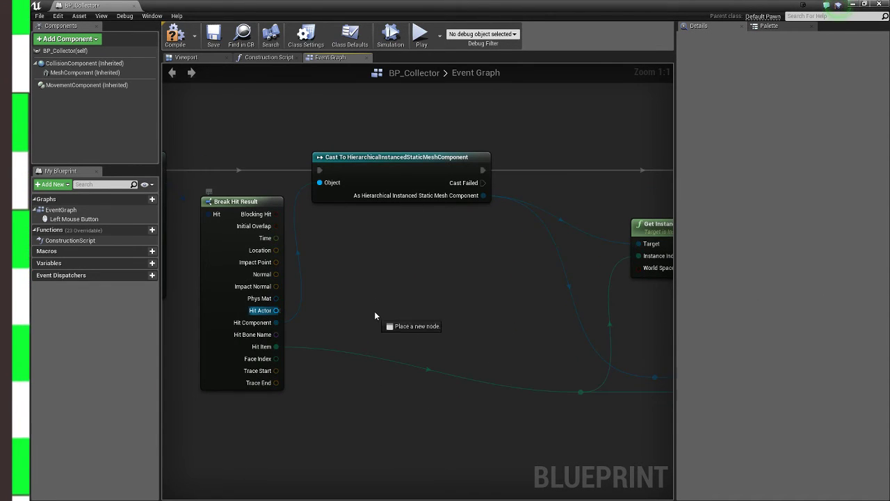
Cast the hit actor to BP_Resource and call its Interacted function.
drag(276, 310, 375, 310)
text(cast to bp)
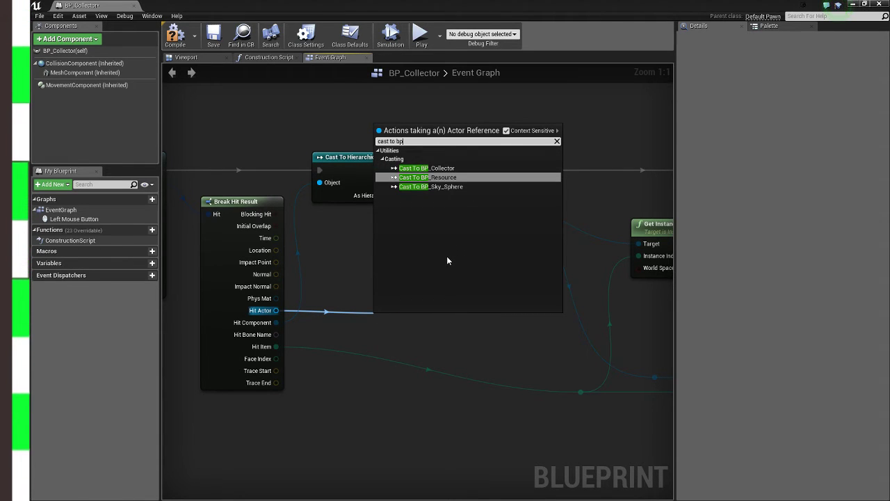
click(428, 177)
text(inte)
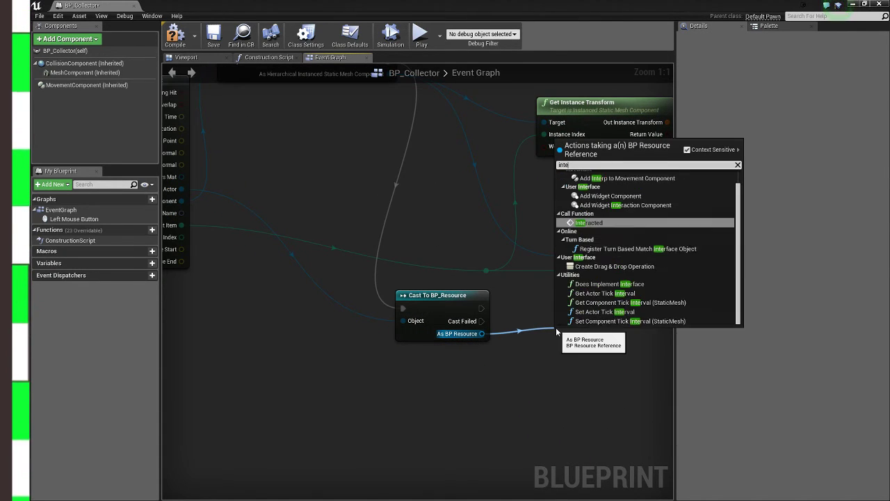
click(573, 222)
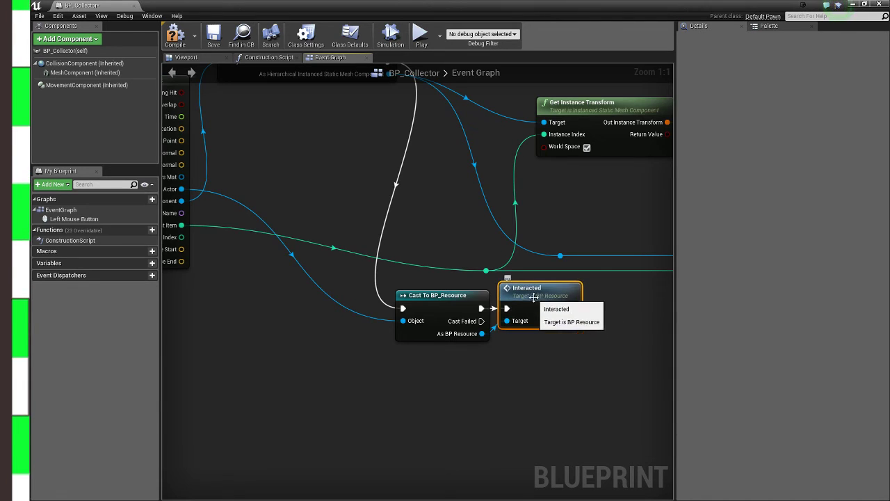
scroll(down, 3)
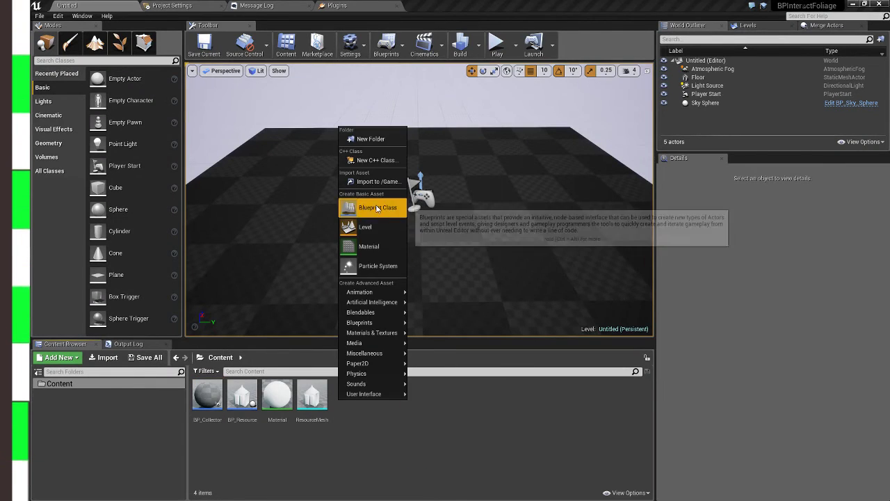
Create a Gamemode blueprint and set its Default Pawn Class to BP_Collector.
click(376, 207)
text(Gamemode)
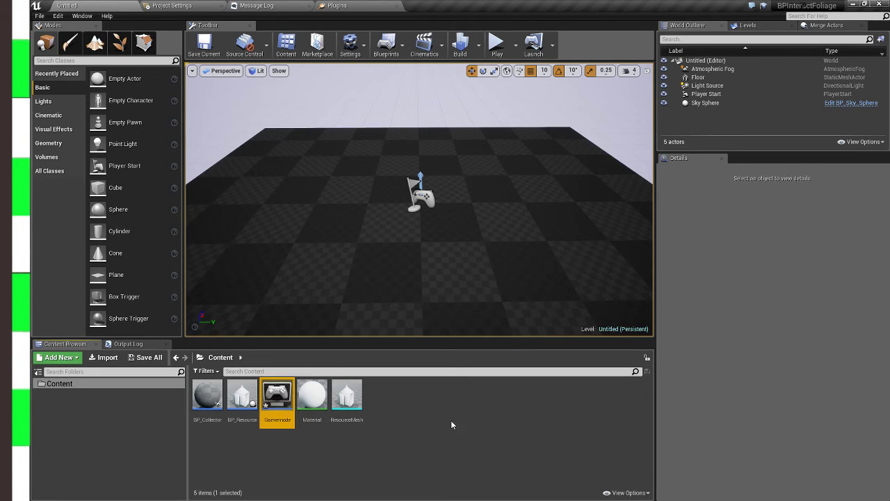
double_click(242, 394)
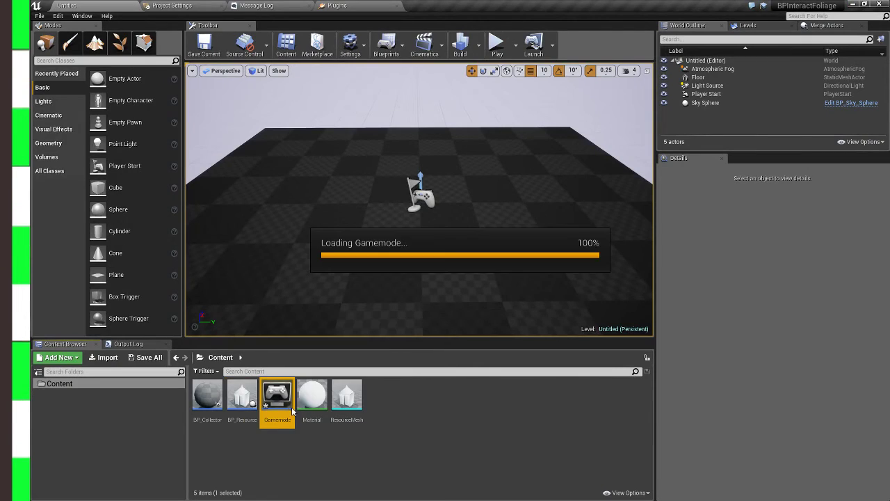
double_click(277, 395)
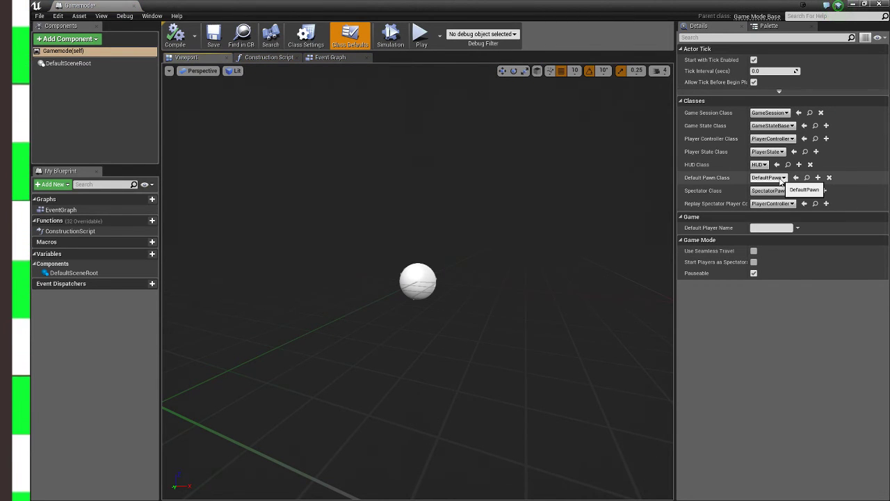
click(767, 178)
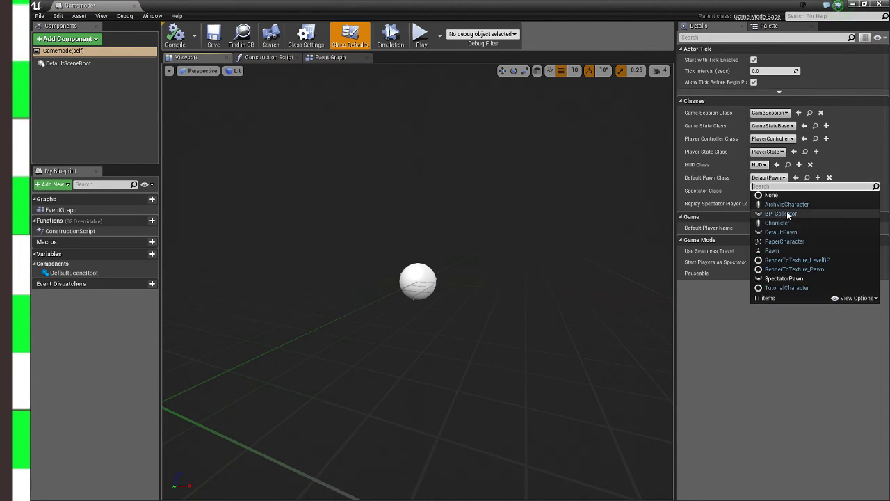
click(781, 215)
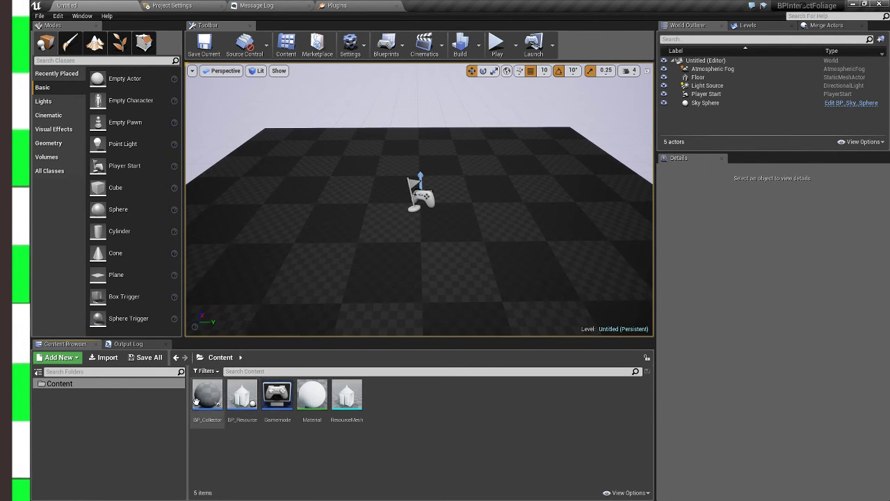
Set Gamemode as the project's game mode.
double_click(206, 393)
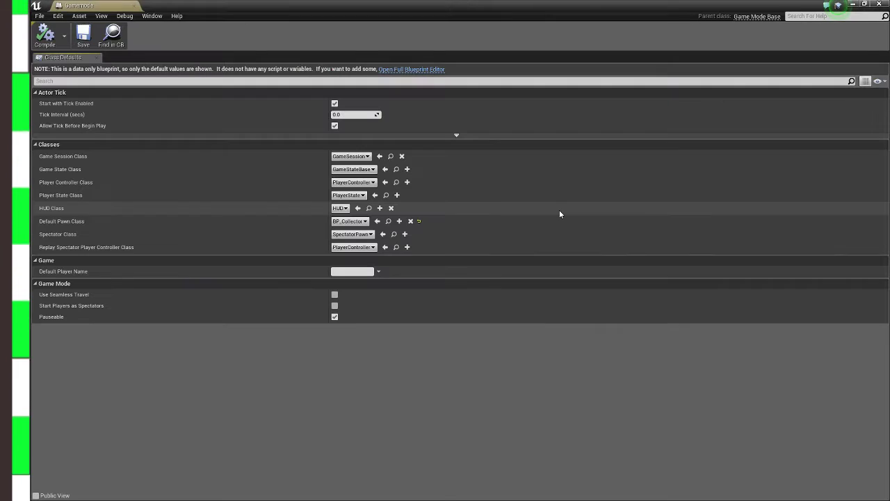
mouse_move(135, 6)
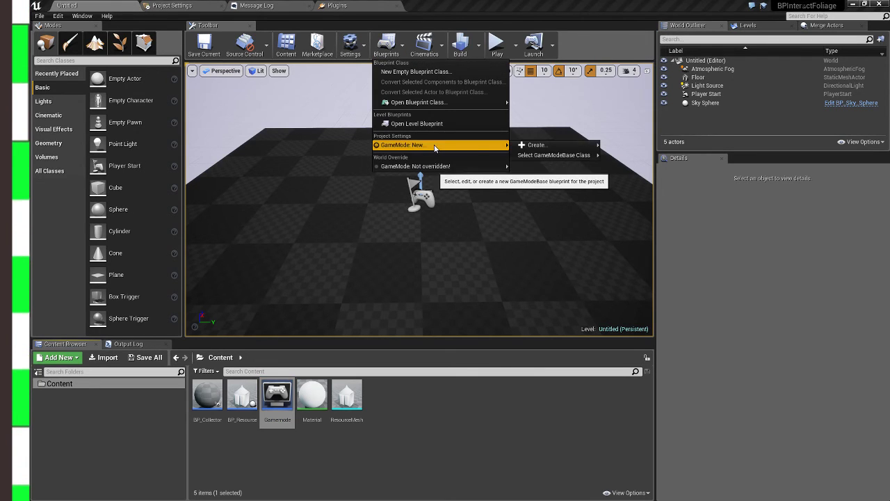
click(552, 155)
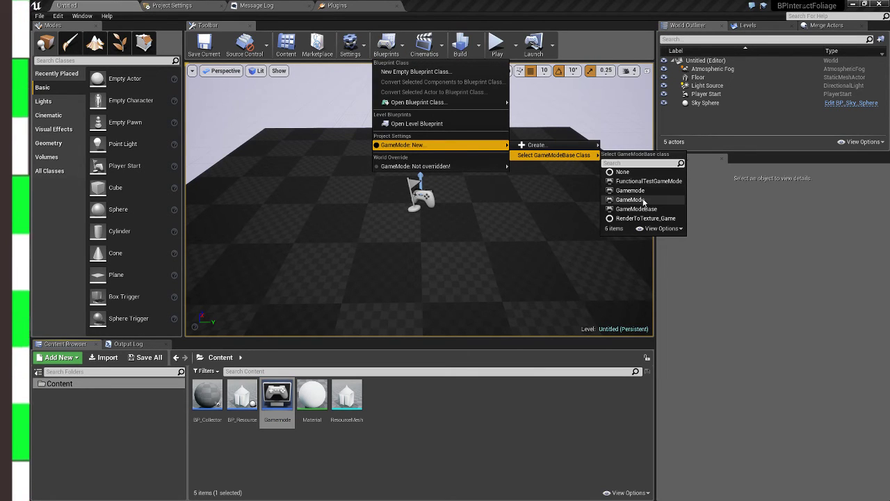
click(630, 200)
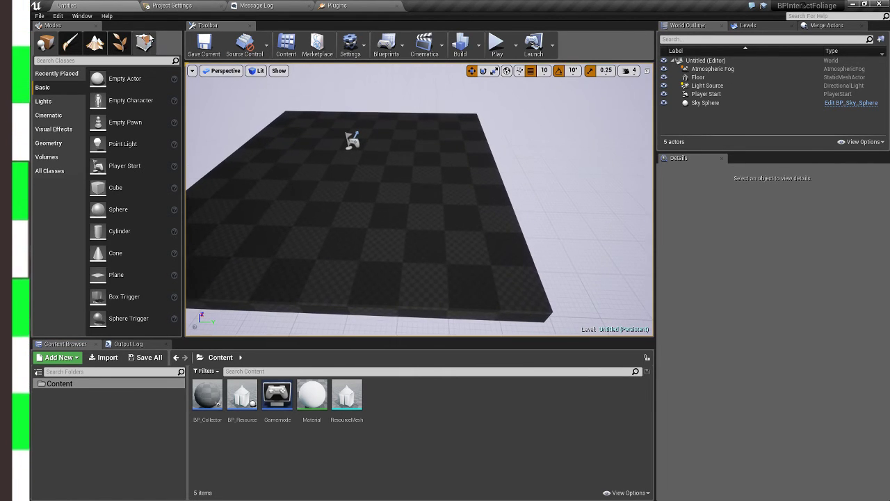
Add ResourceMesh as a foliage type with BlockAll collision.
click(145, 43)
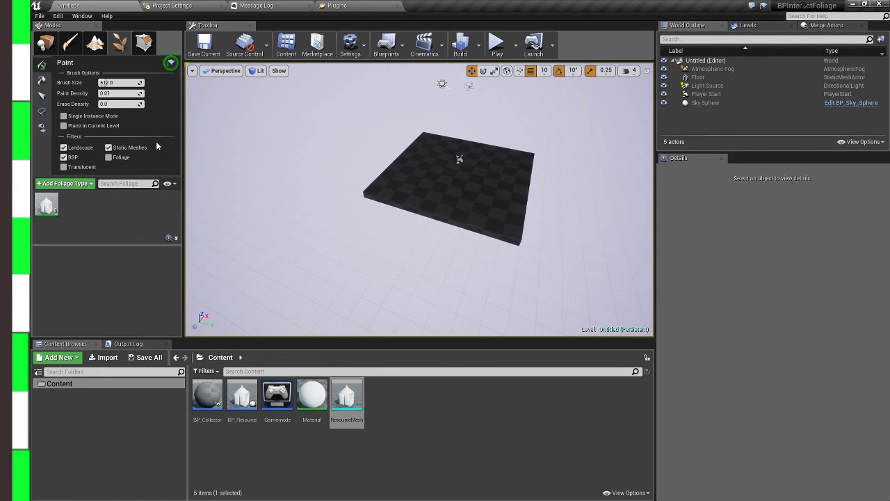
click(48, 203)
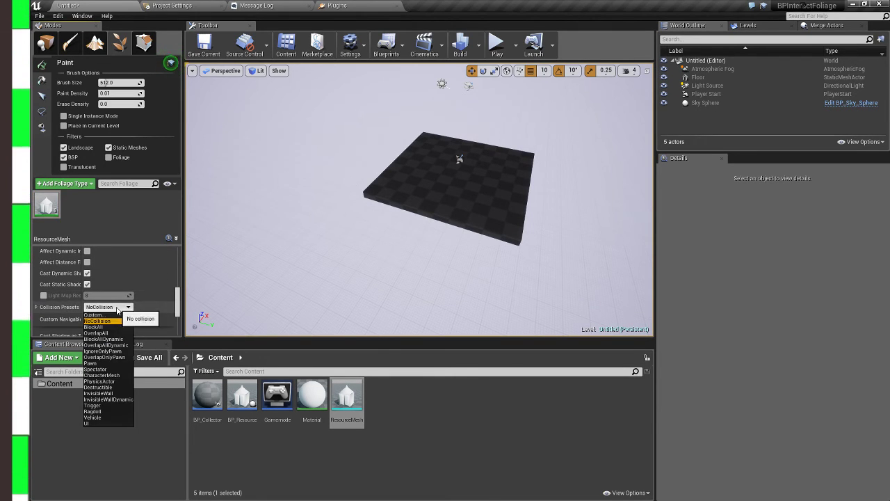
click(92, 332)
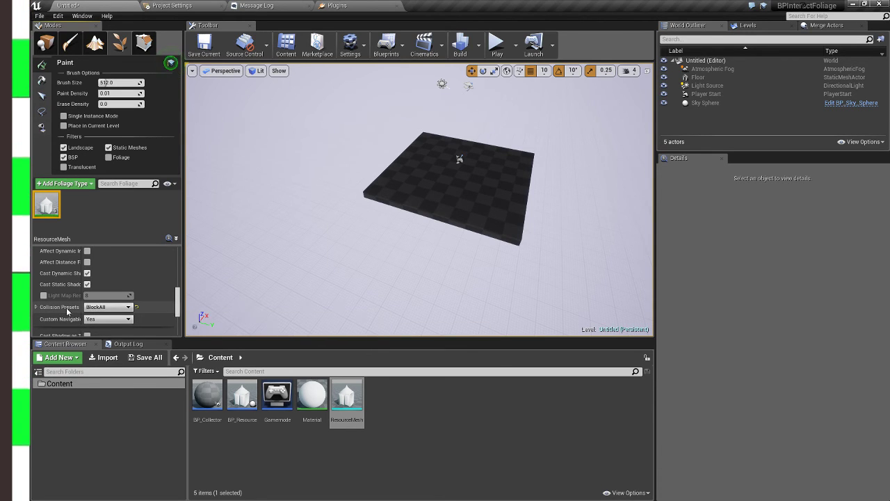
click(109, 307)
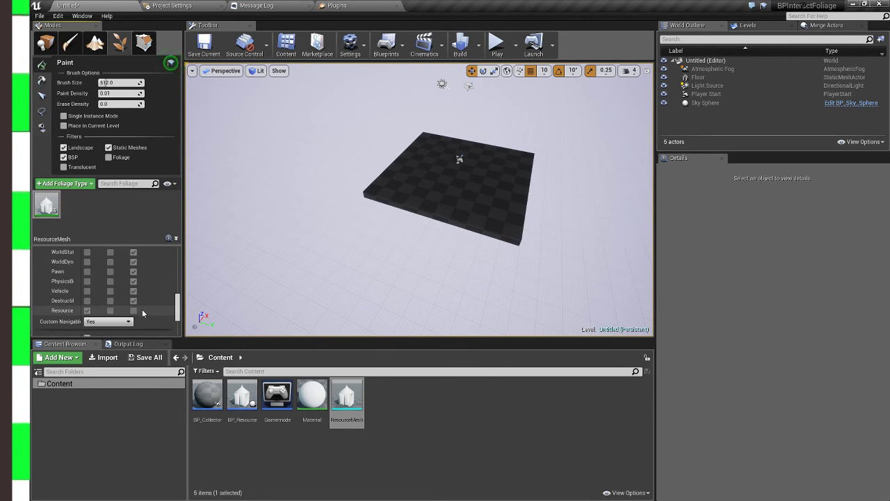
mouse_move(105, 313)
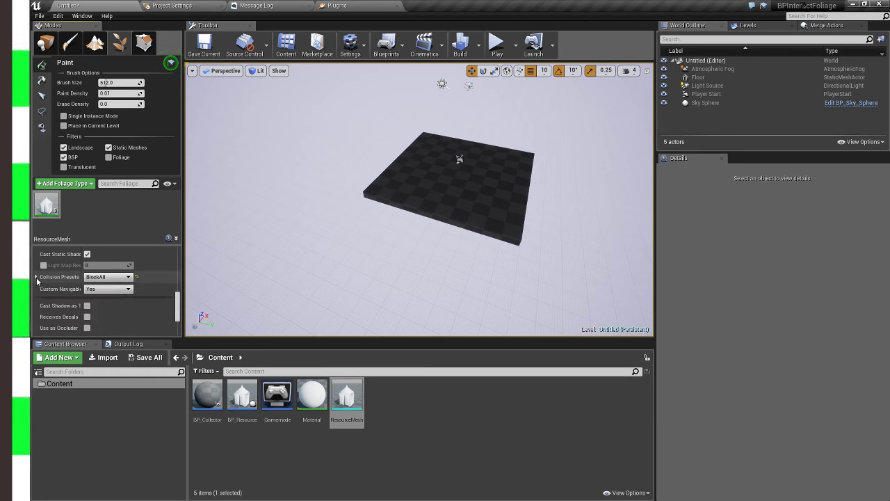
Paint several resource mesh foliage instances onto the floor.
click(36, 276)
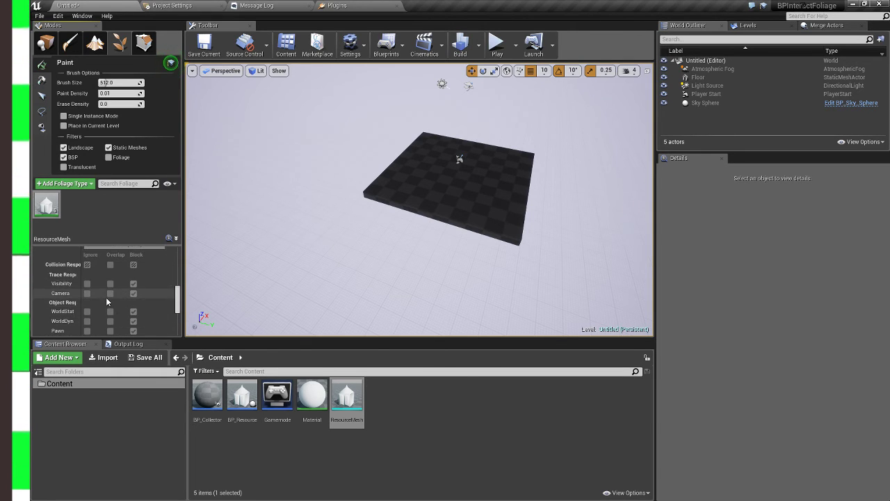
scroll(down, 3)
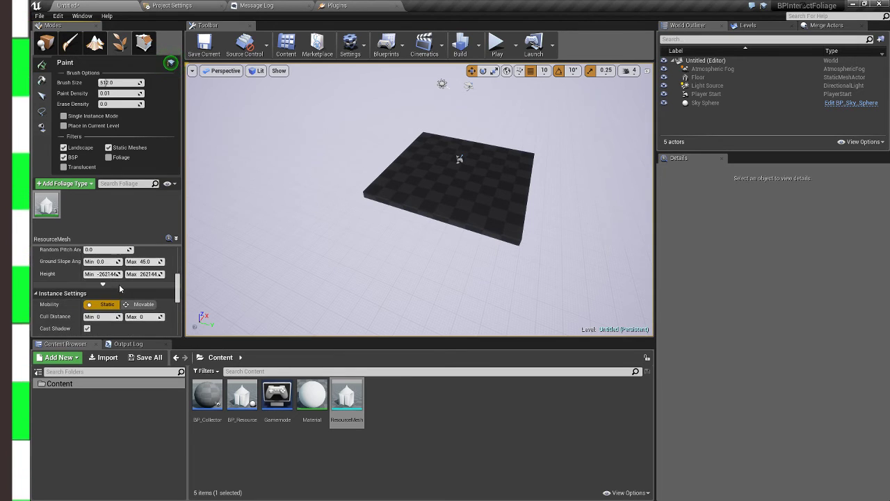
click(460, 159)
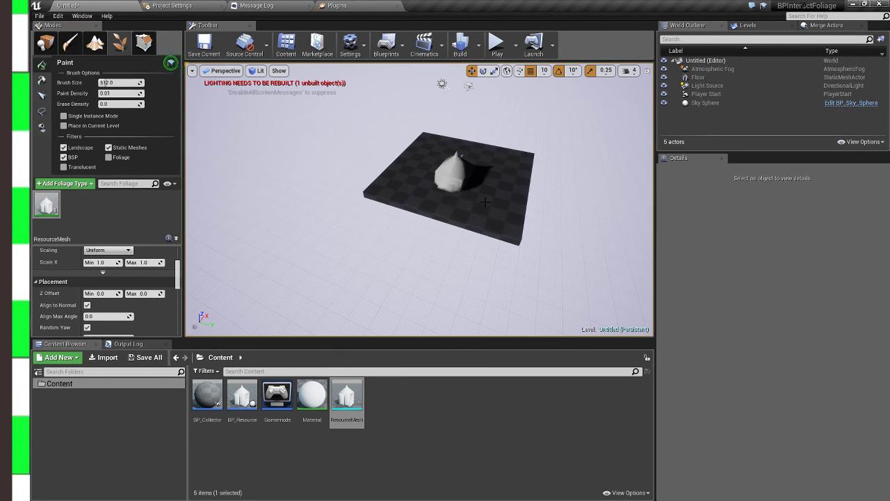
click(429, 142)
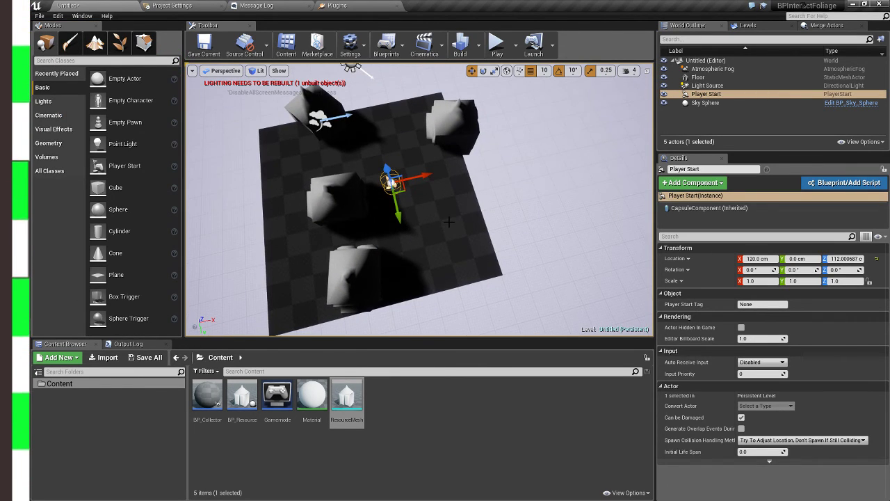
click(495, 39)
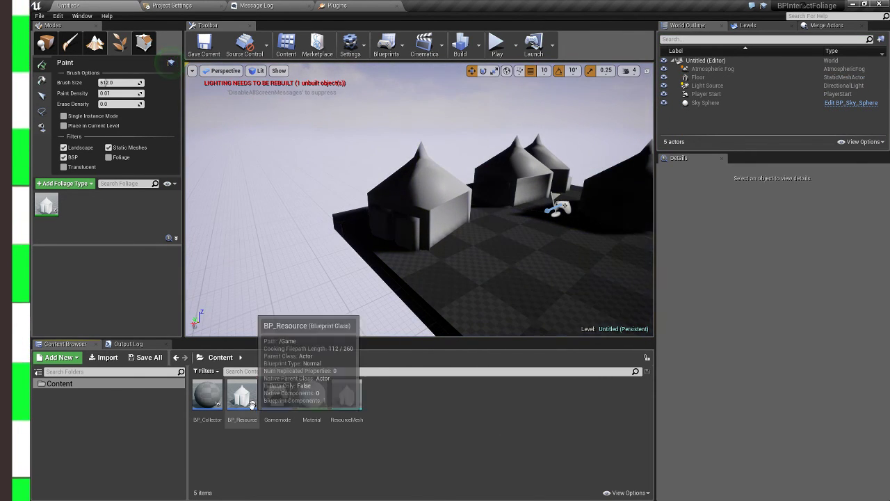
Review BP_Resource's Interacted graph, play-test clicking the resources, and stop the test.
double_click(242, 395)
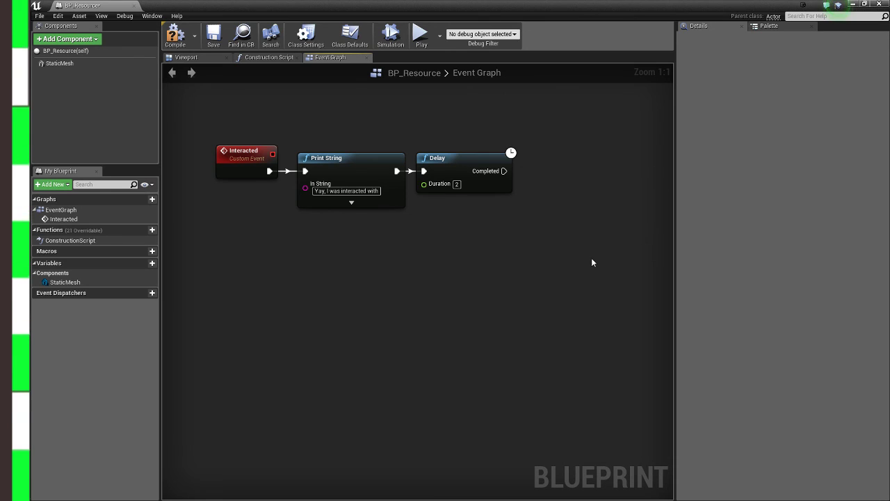
drag(503, 170, 553, 183)
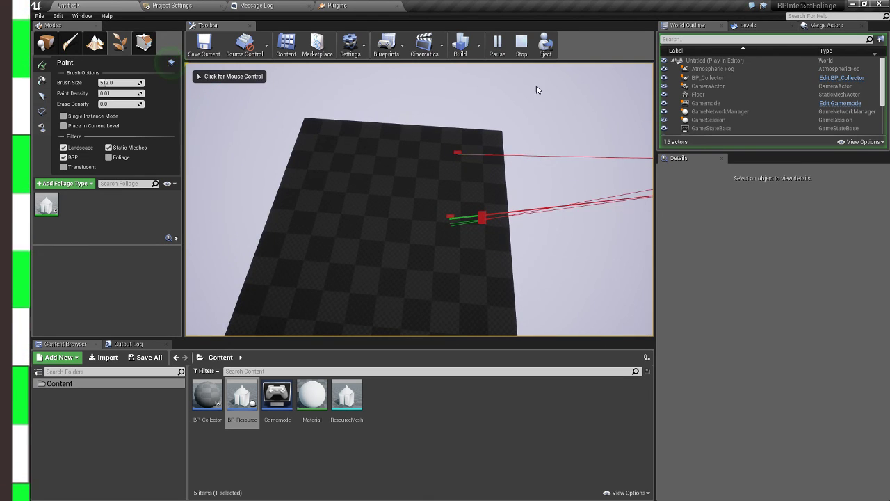
click(532, 43)
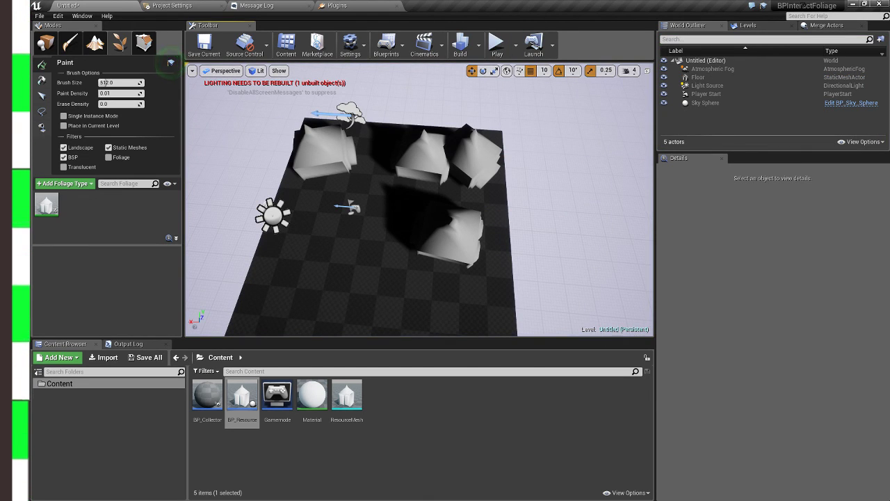